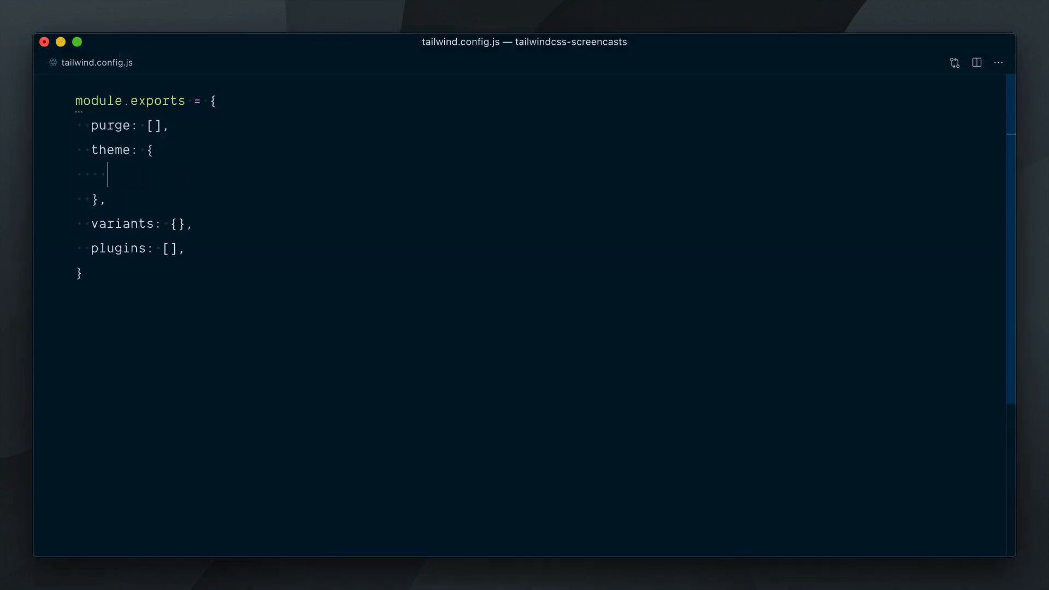
Add a fontSize key under theme in tailwind.config.js for the xs–6xl rem scale.
{"action": "type", "text": "fontSize: {"}
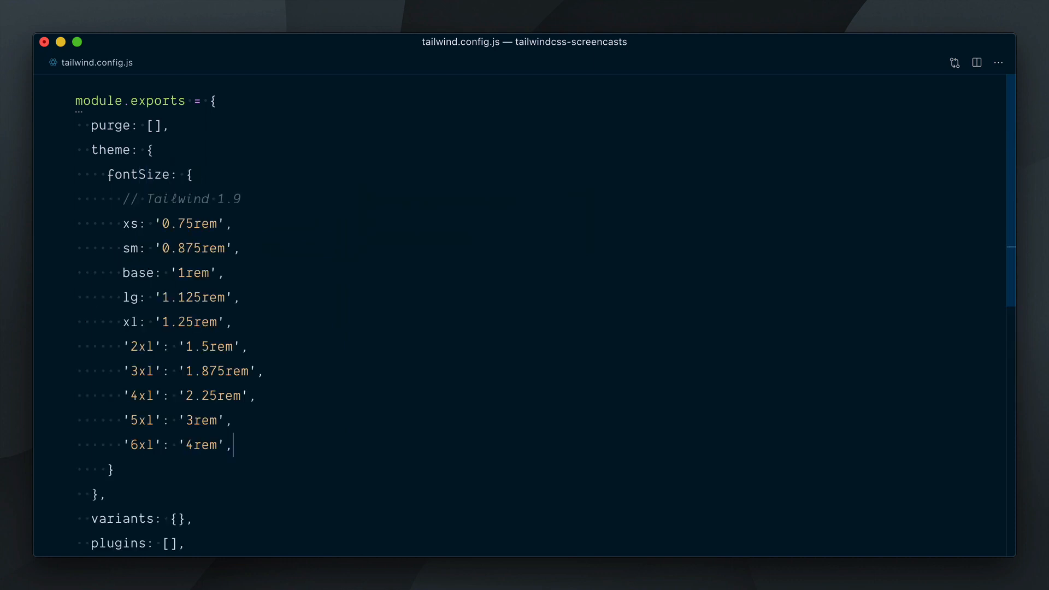
{"action": "mouse_move", "coordinate": [172, 342]}
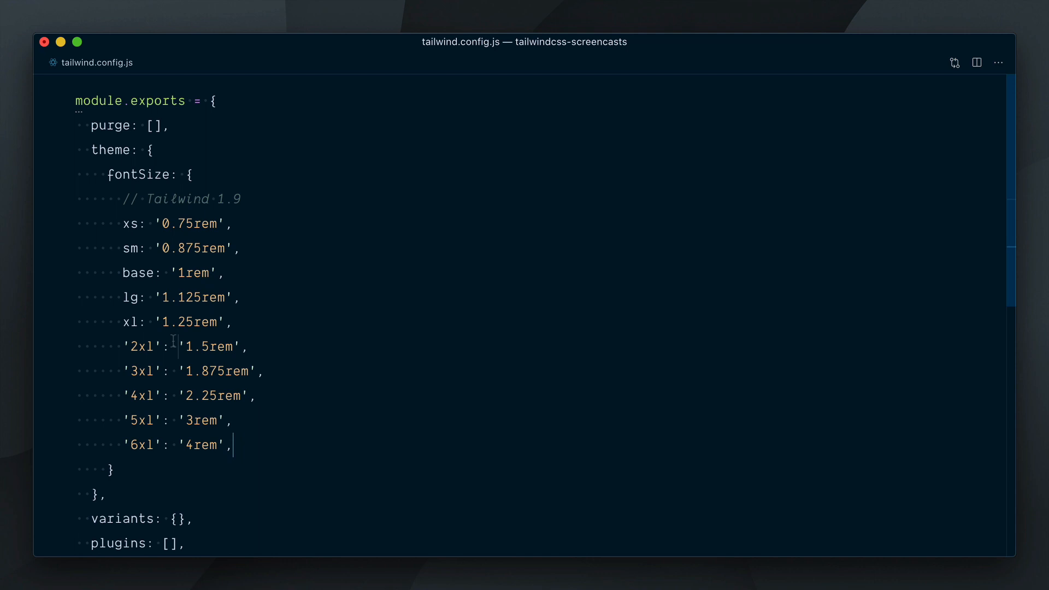
{"action": "double_click", "coordinate": [212, 345]}
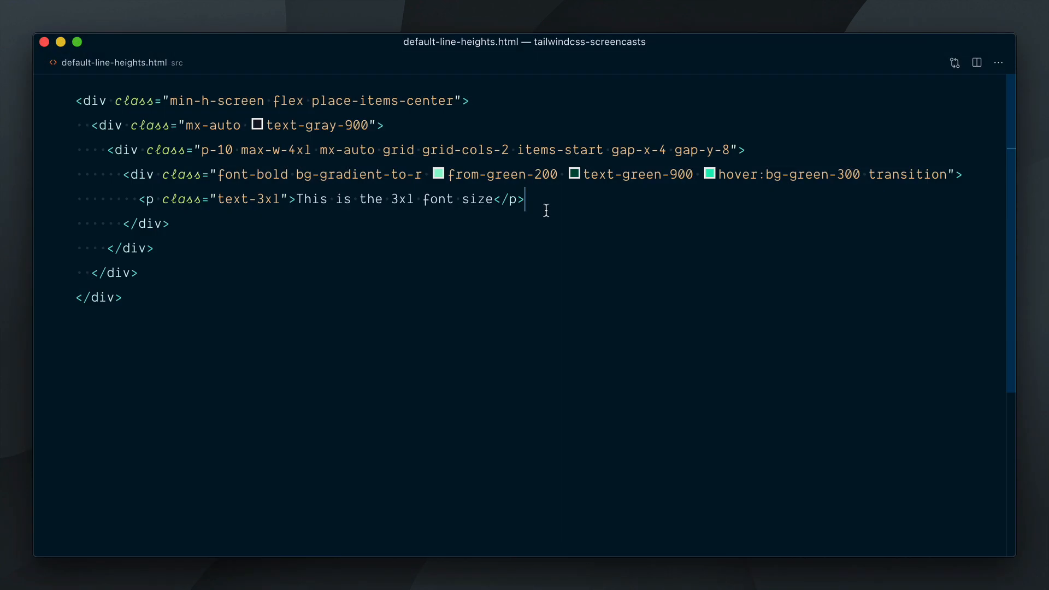
{"action": "mouse_move", "coordinate": [249, 199]}
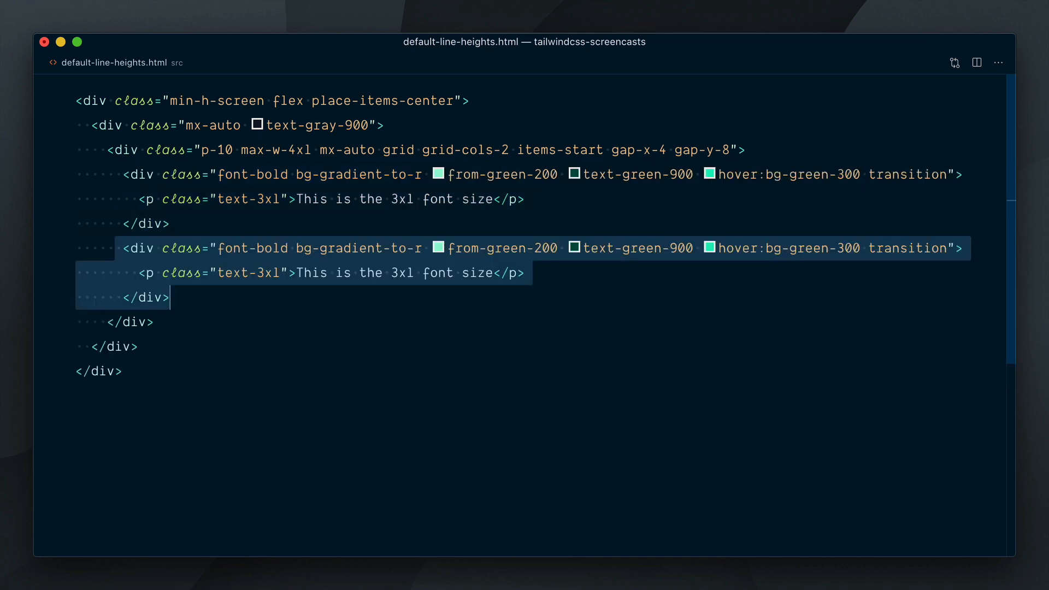
{"action": "type", "text": "leading-normal"}
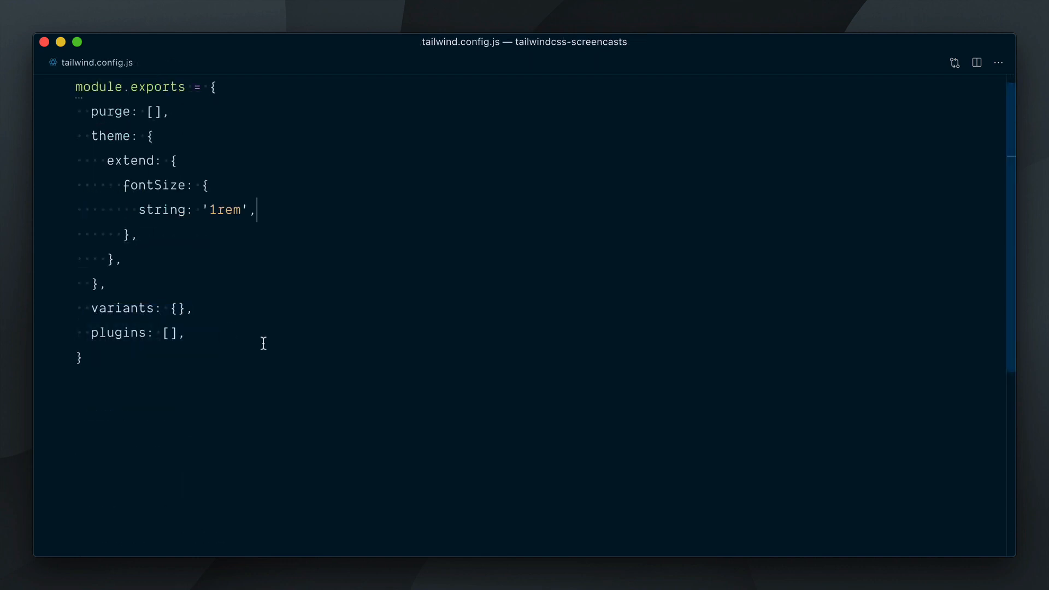
Add array: ['2rem'] and ['2.5rem', {lineHeight: 1.5, letterSpacing: '0.2'}] to extend.fontSize.
{"action": "type", "text": "array:"}
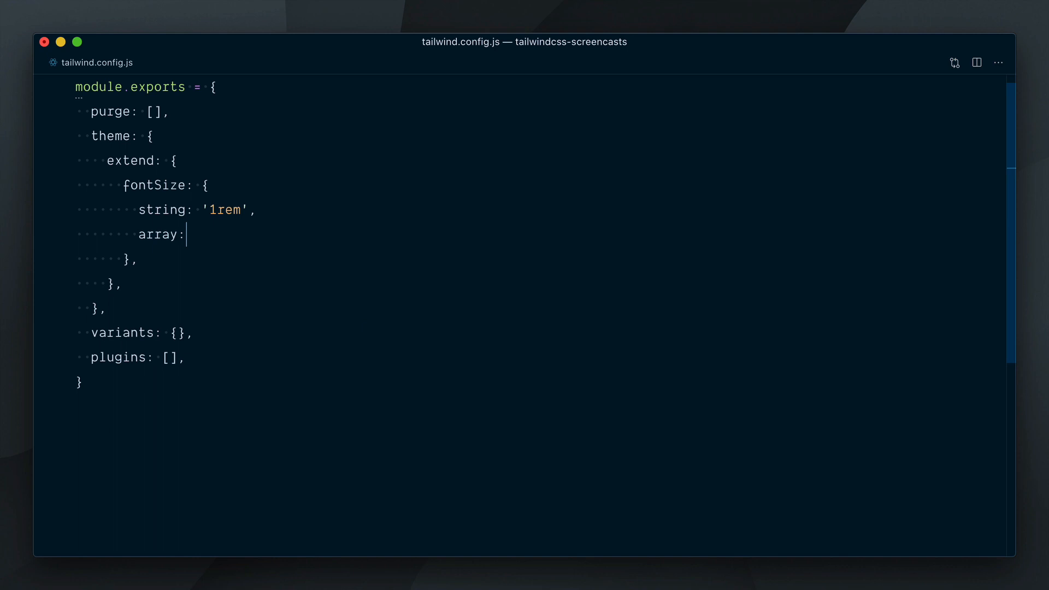
{"action": "type", "text": "['2rem'],"}
{"action": "type", "text": "arrayWithOptionsObject:"}
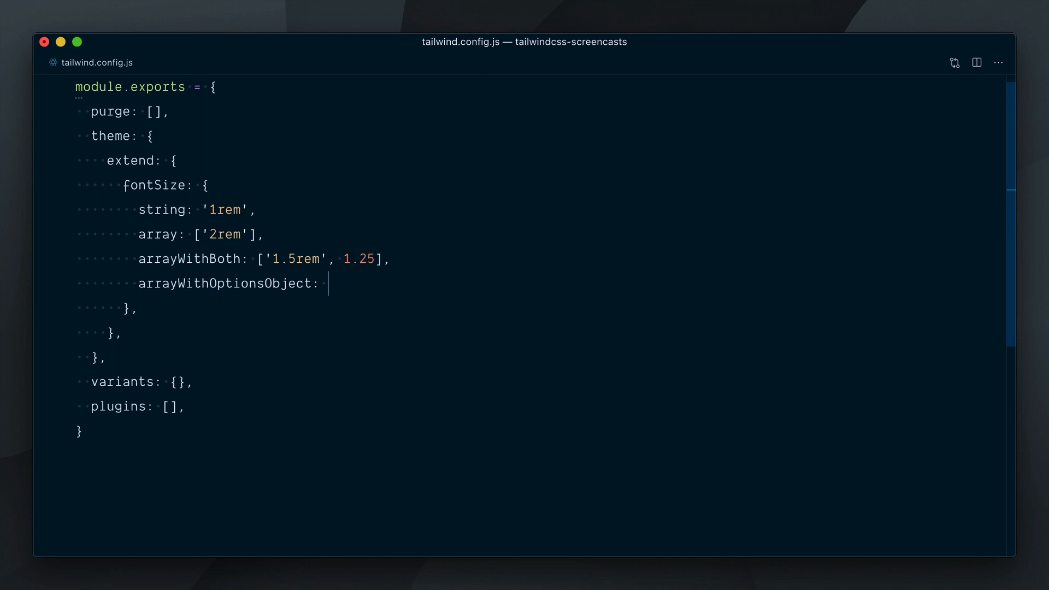
{"action": "type", "text": "['2.5rem']"}
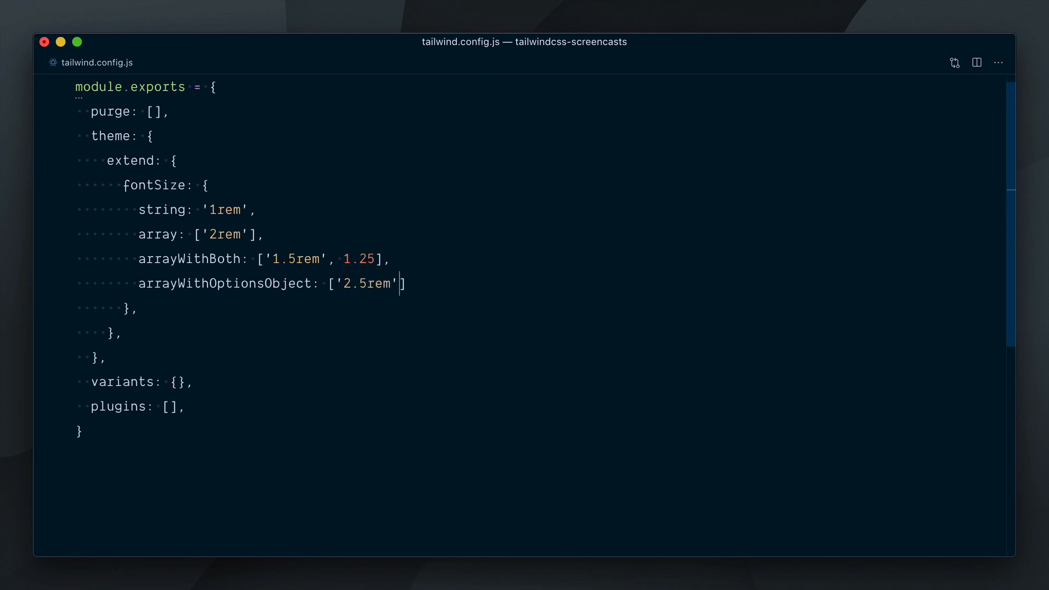
{"action": "type", "text": ", {lineHeight: 1.5}"}
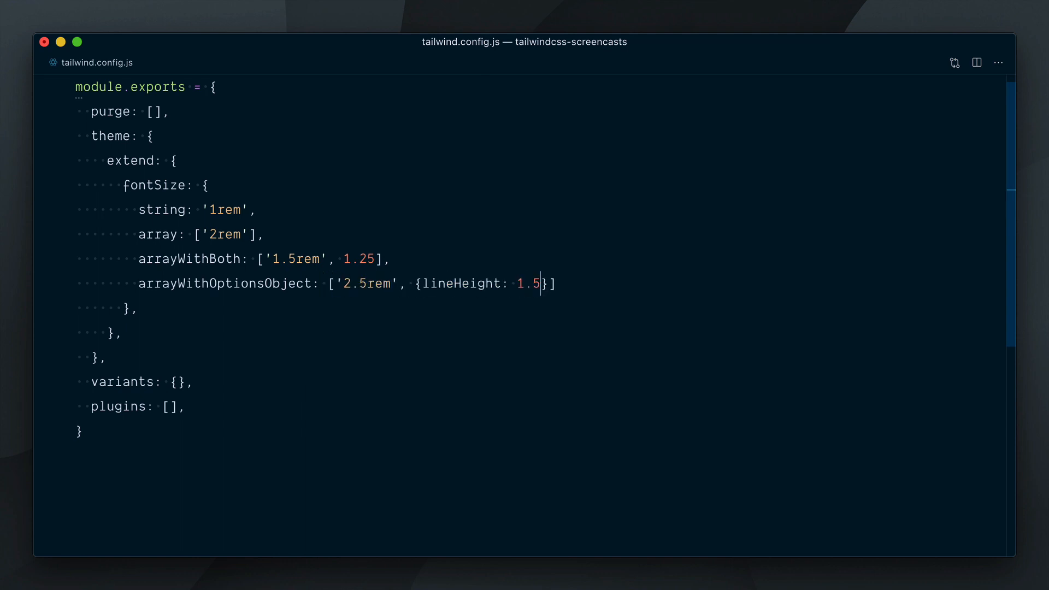
{"action": "type", "text": ", letterSpacing: '0.2'"}
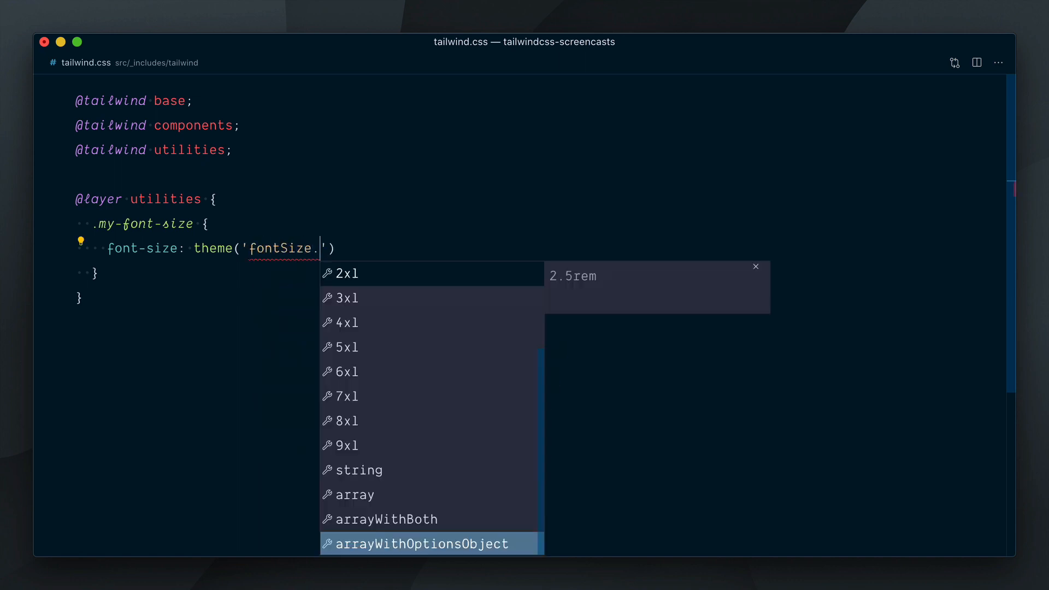
{"action": "mouse_move", "coordinate": [533, 244]}
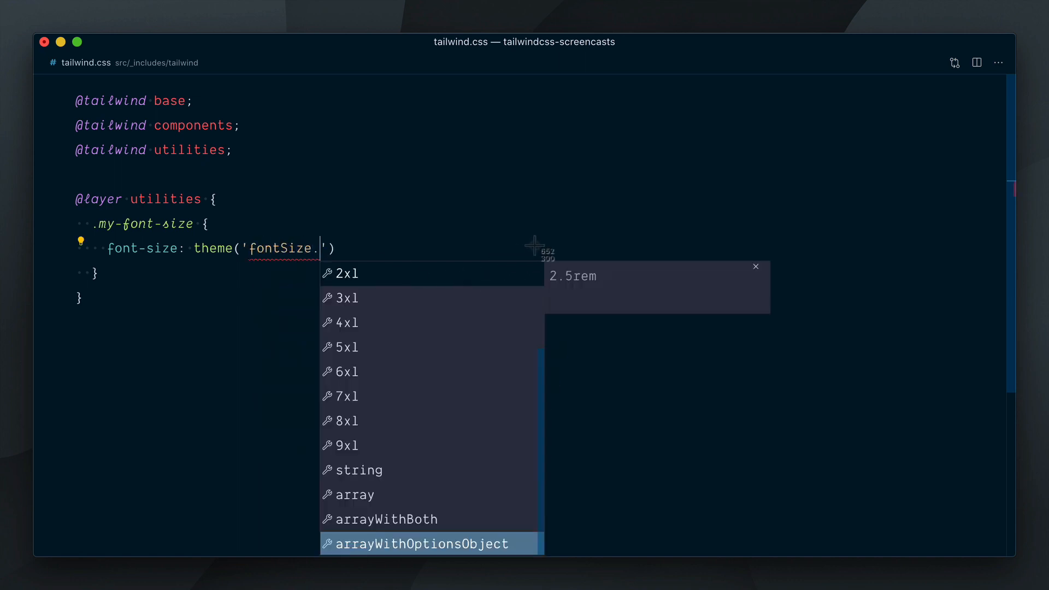
{"action": "mouse_move", "coordinate": [631, 301]}
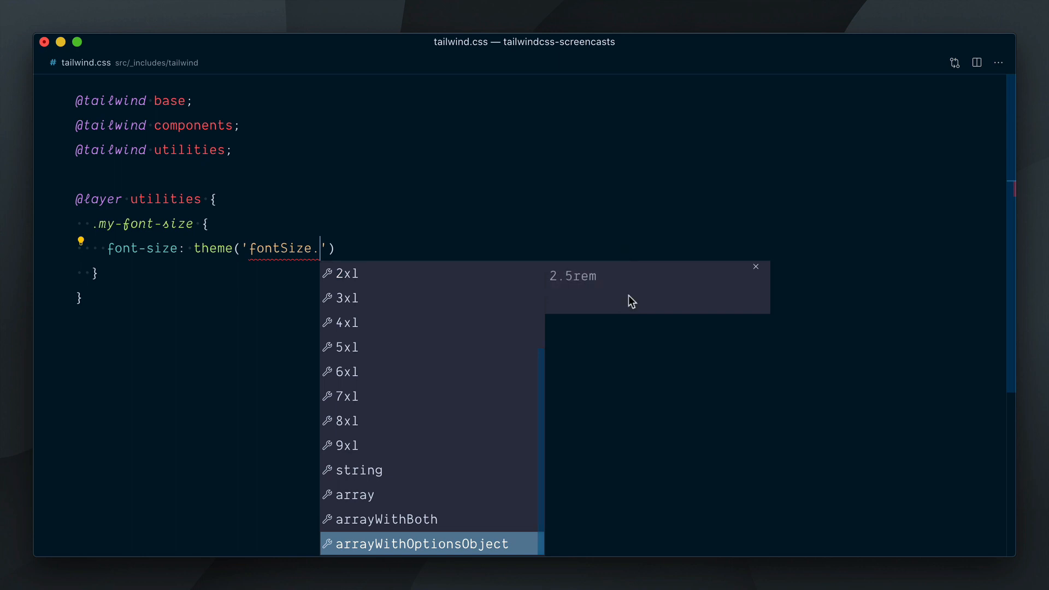